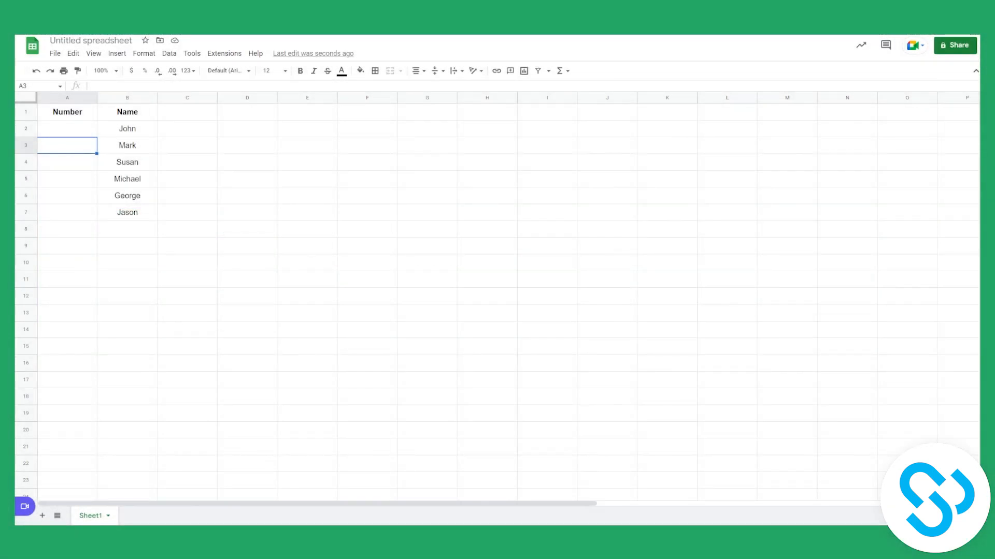
- Enter 1 in cell A2 as the first number beside the names
left_click(128, 129)
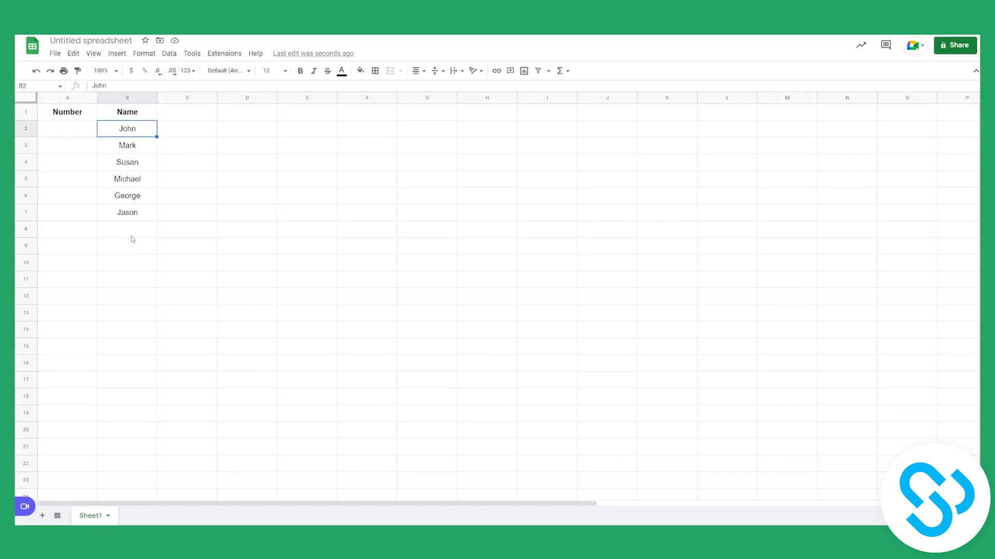
mouse_move(81, 149)
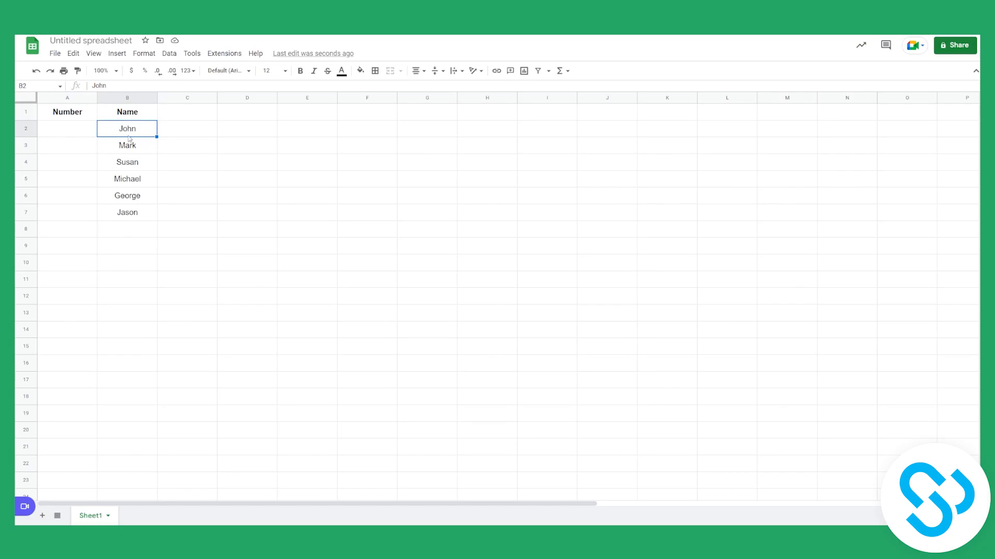
mouse_move(132, 188)
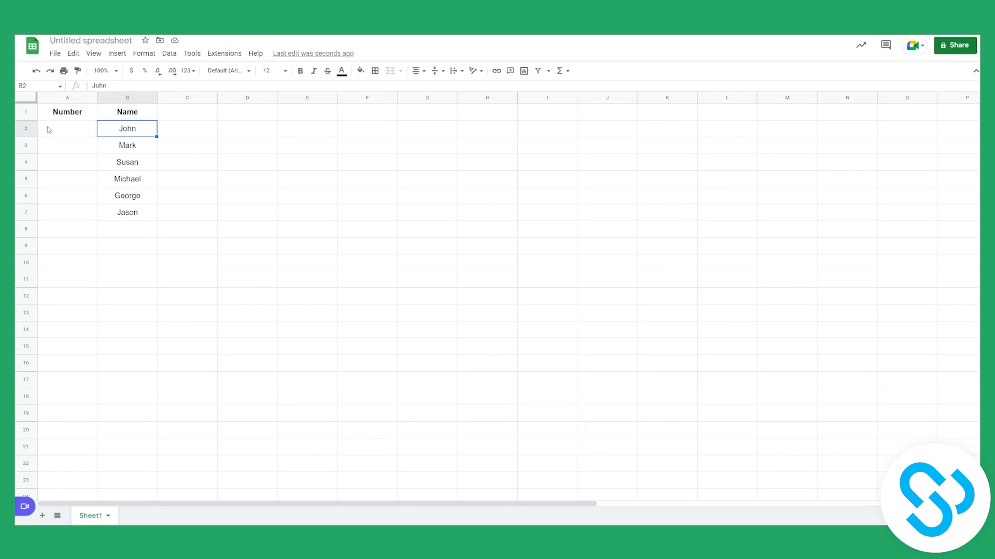
left_click(67, 129)
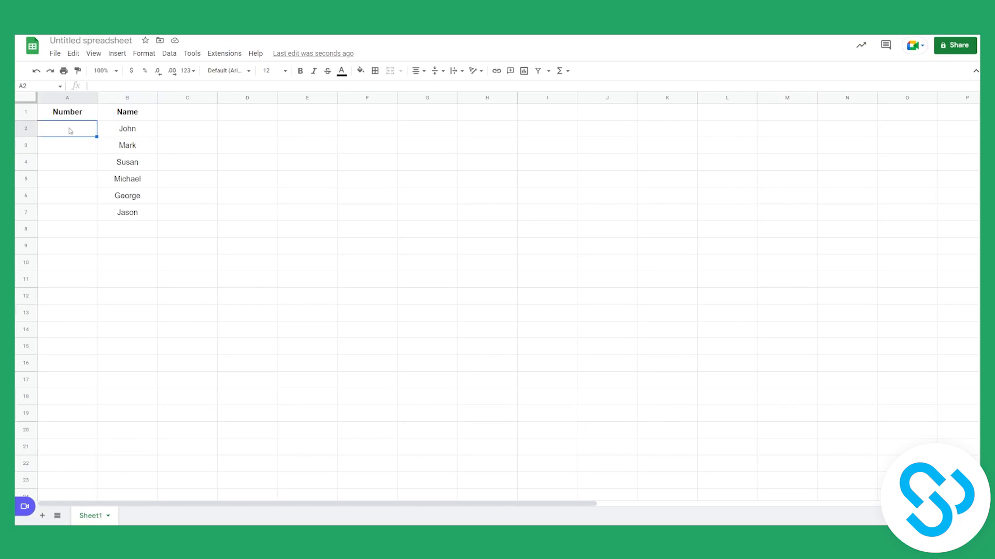
type("1")
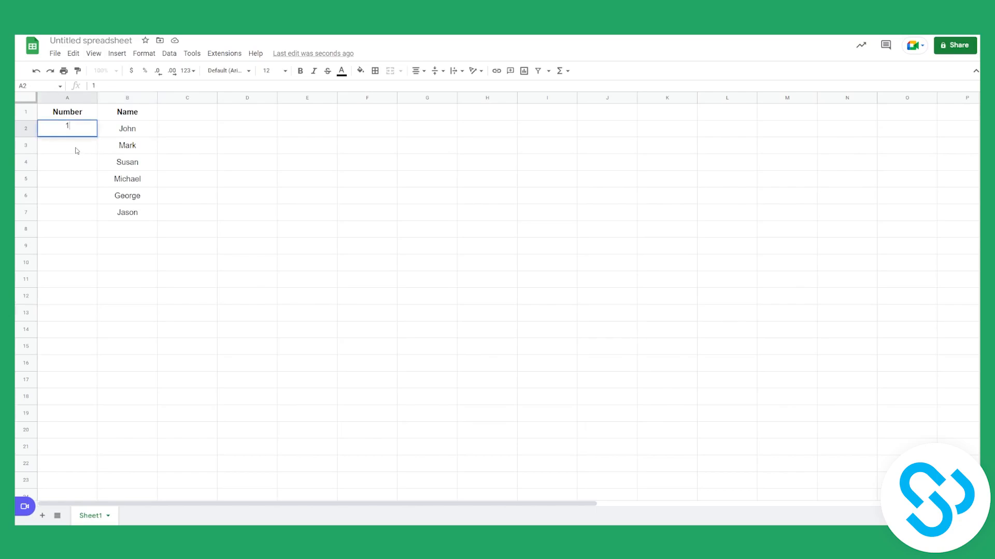
key("Enter")
type("2")
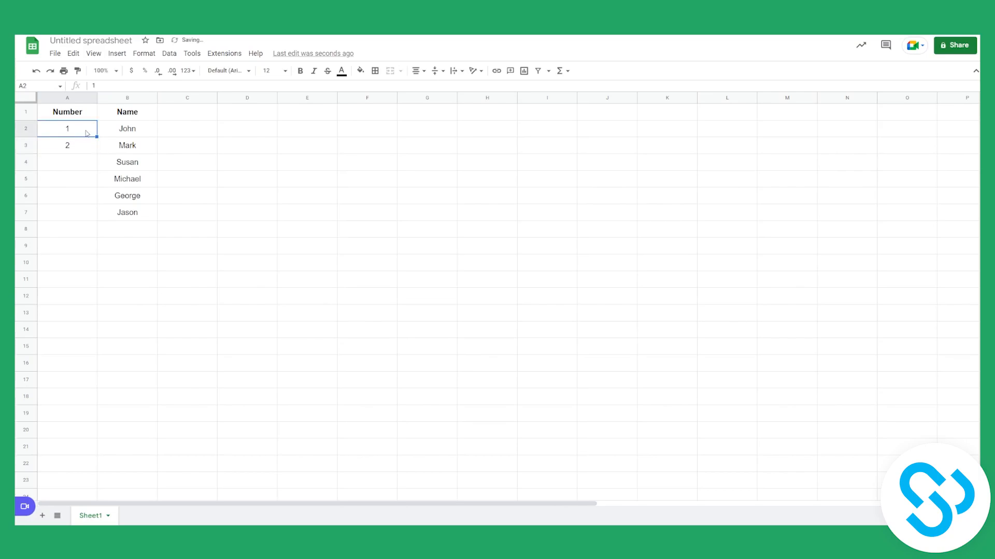
- Autofill the 1, 2 pattern from A2:A3 down to A7, giving 1 through 6
left_click_drag(67, 129, 66, 145)
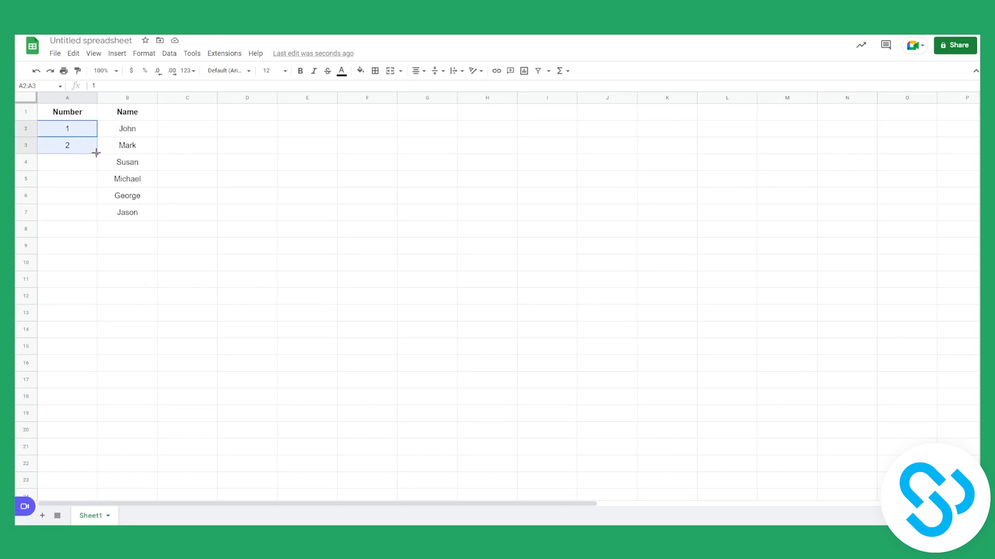
left_click_drag(95, 152, 95, 211)
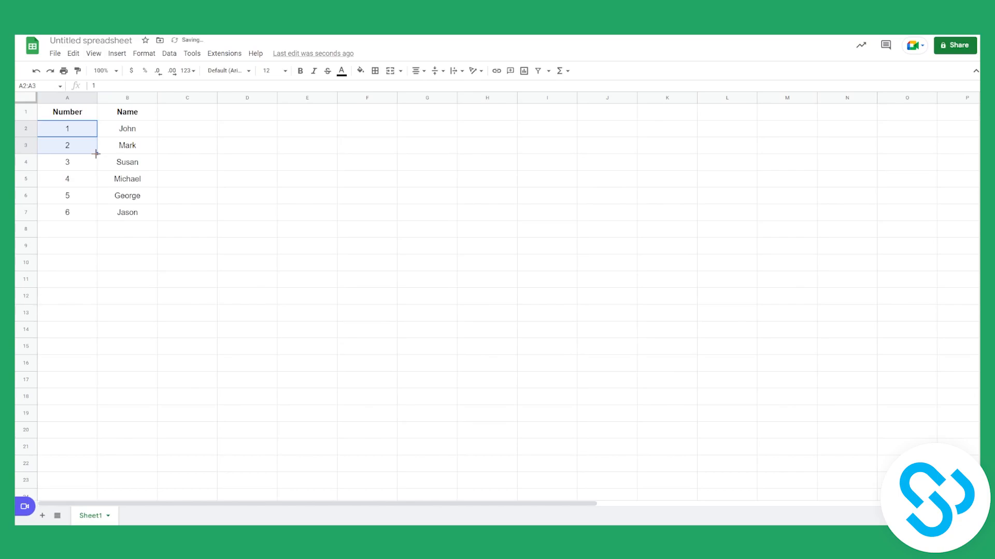
left_click(66, 128)
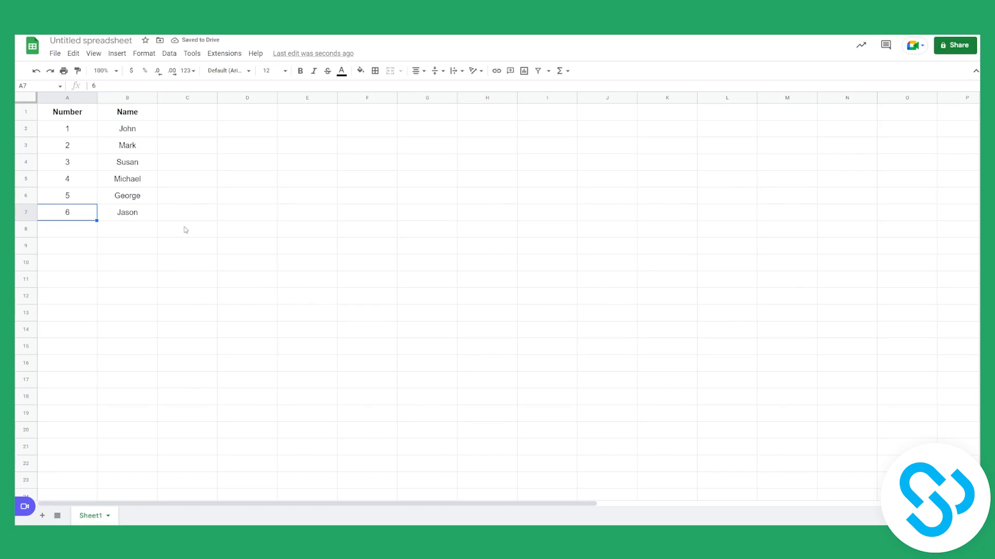
left_click(66, 129)
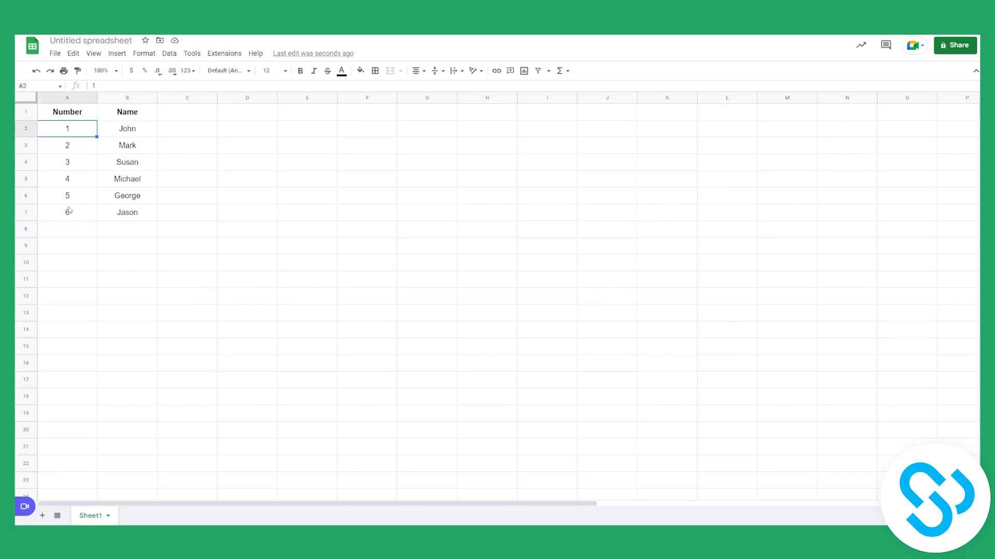
mouse_move(75, 213)
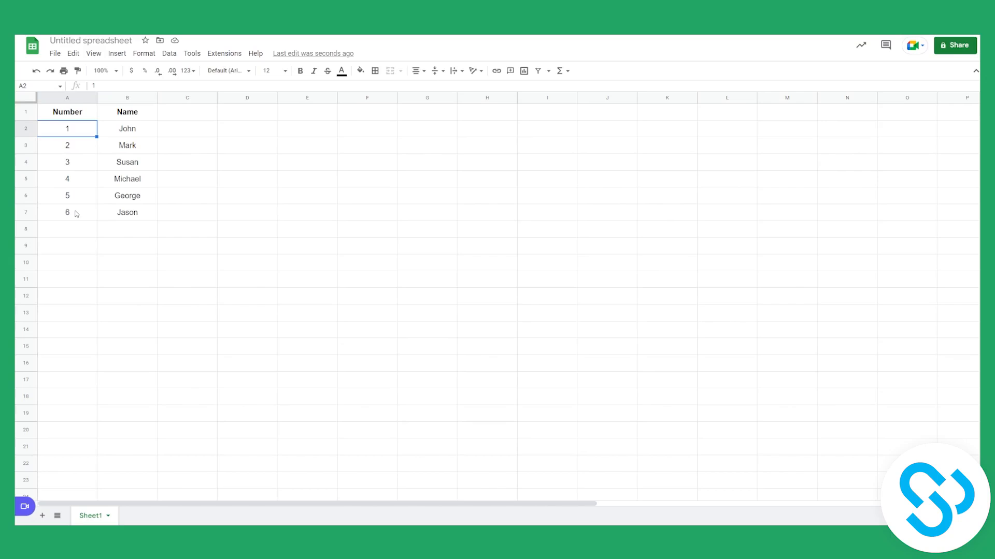
mouse_move(68, 220)
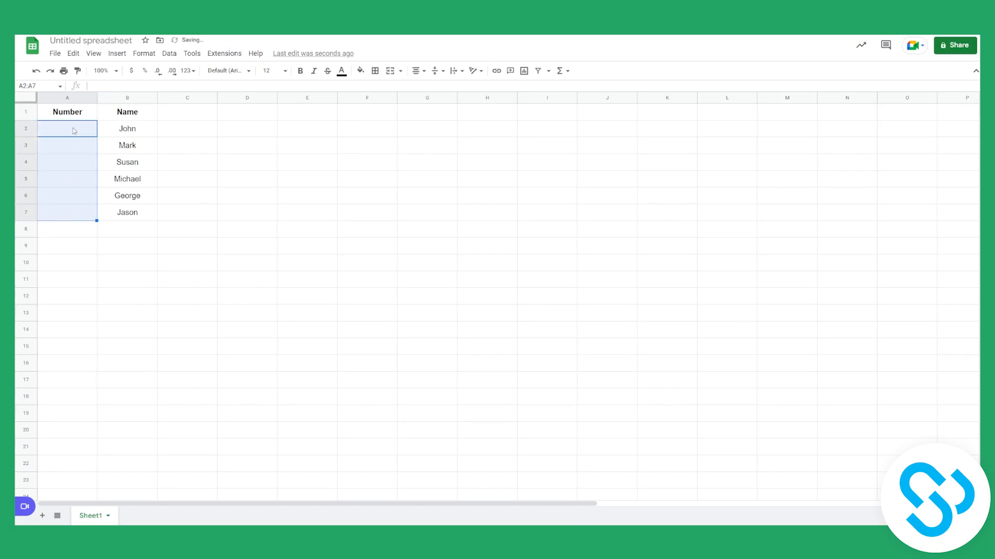
- Enter 1 in A2 and the formula =A2+1 in A3
type("1")
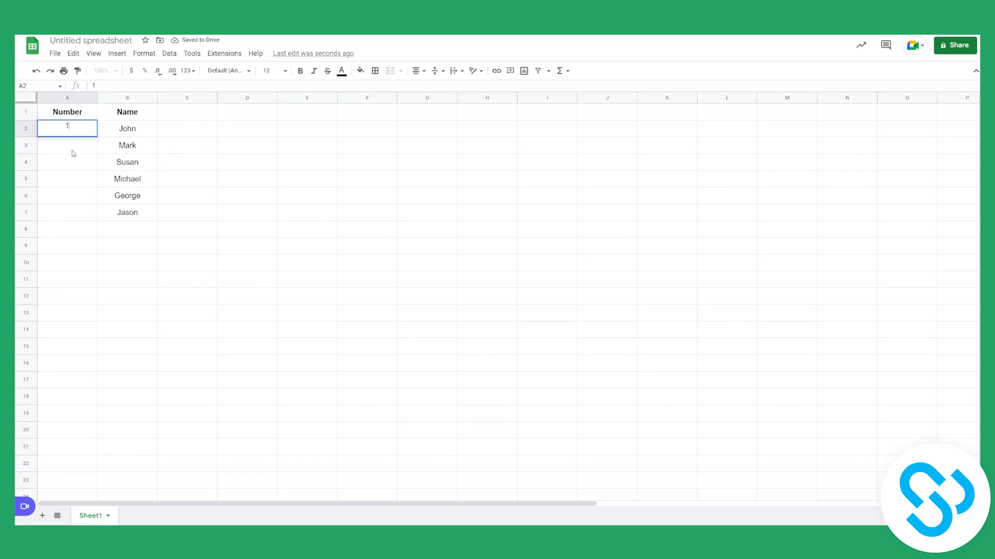
key("Enter")
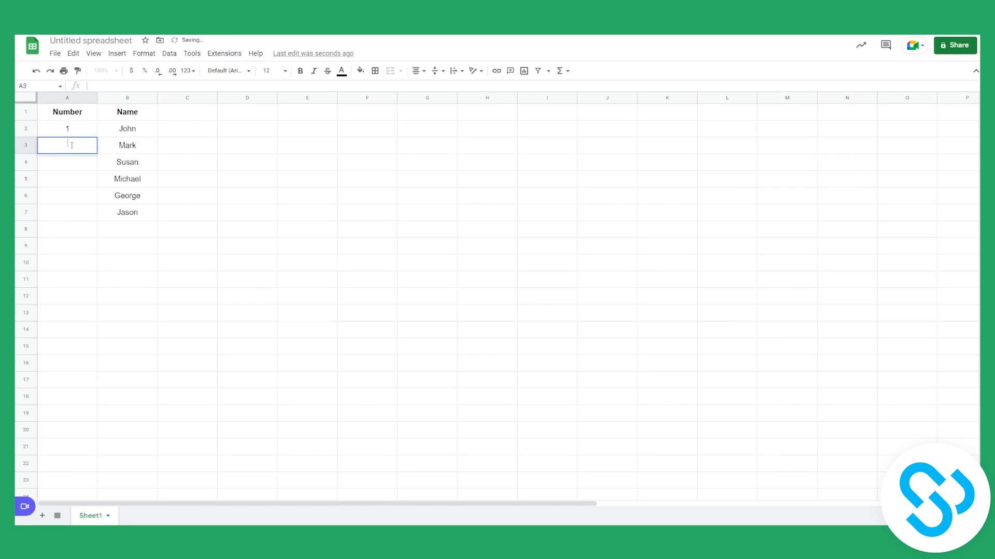
type("=")
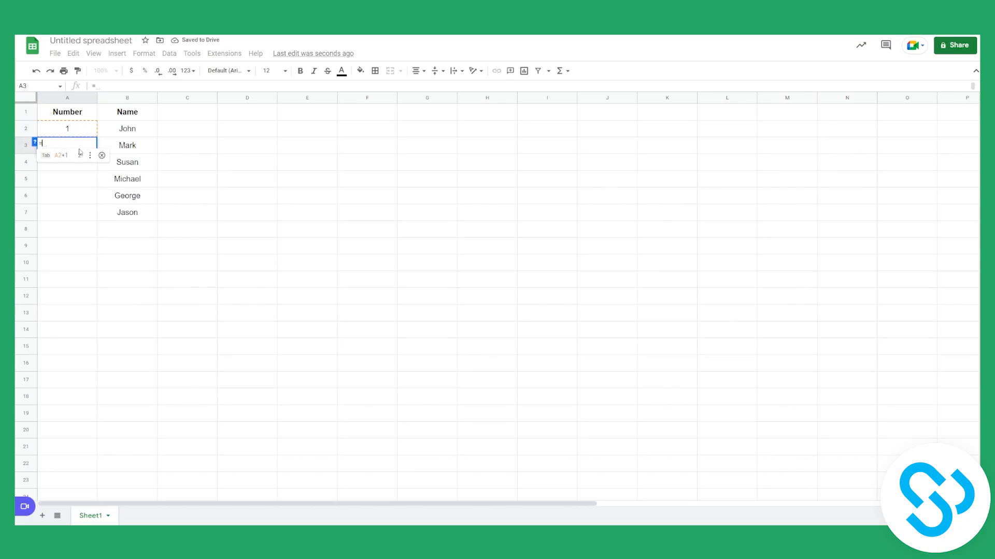
left_click(67, 129)
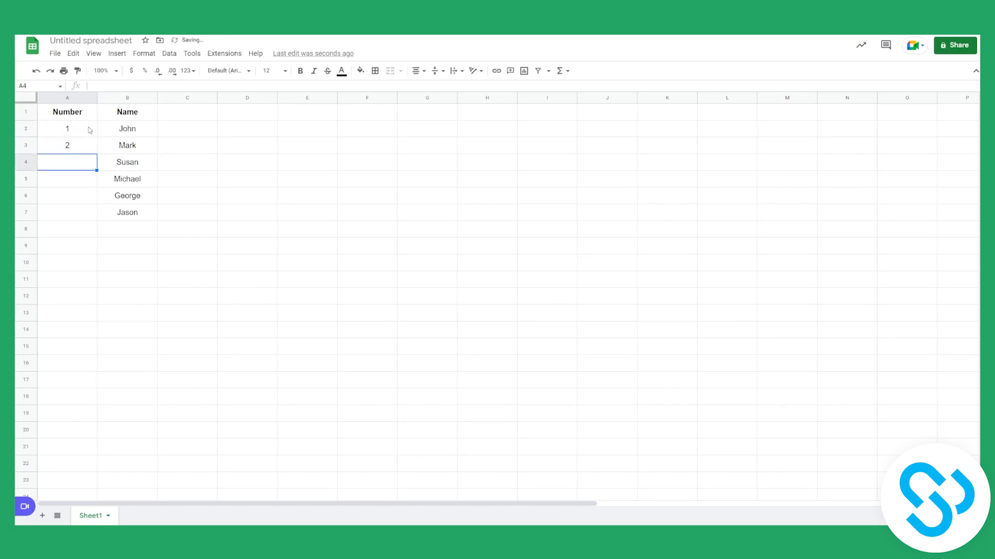
- Fill the A3 formula down to A7 so the column reads 1 through 6
left_click(67, 145)
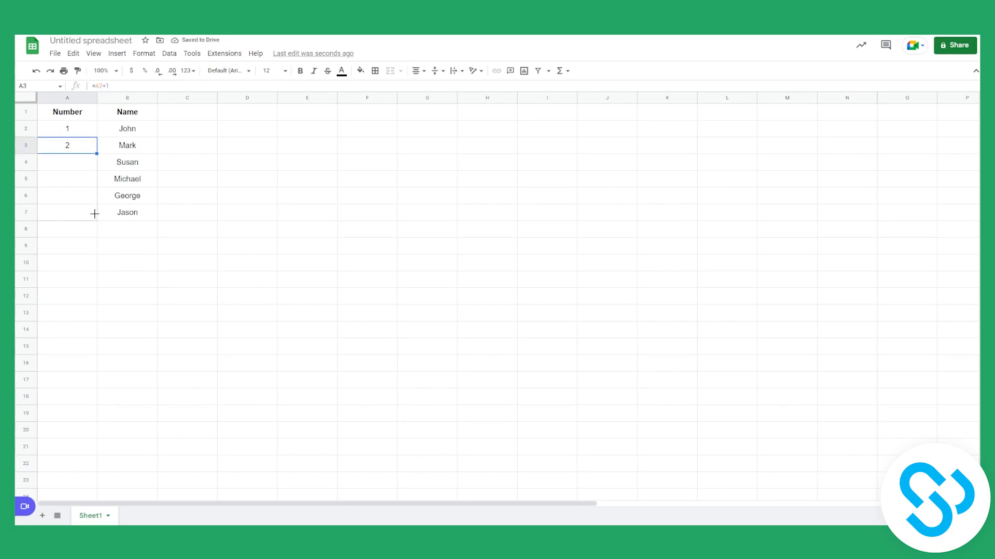
left_click_drag(95, 154, 66, 212)
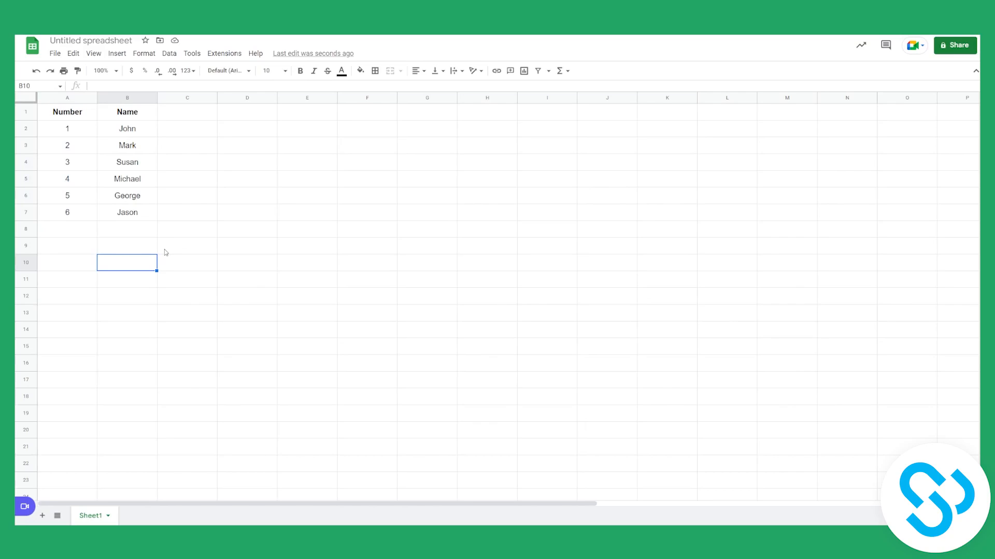
mouse_move(235, 150)
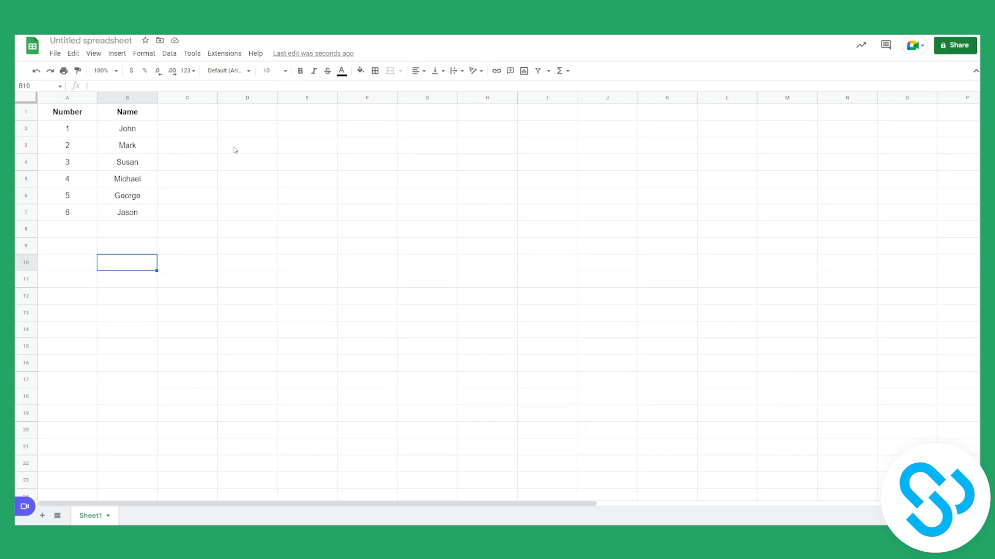